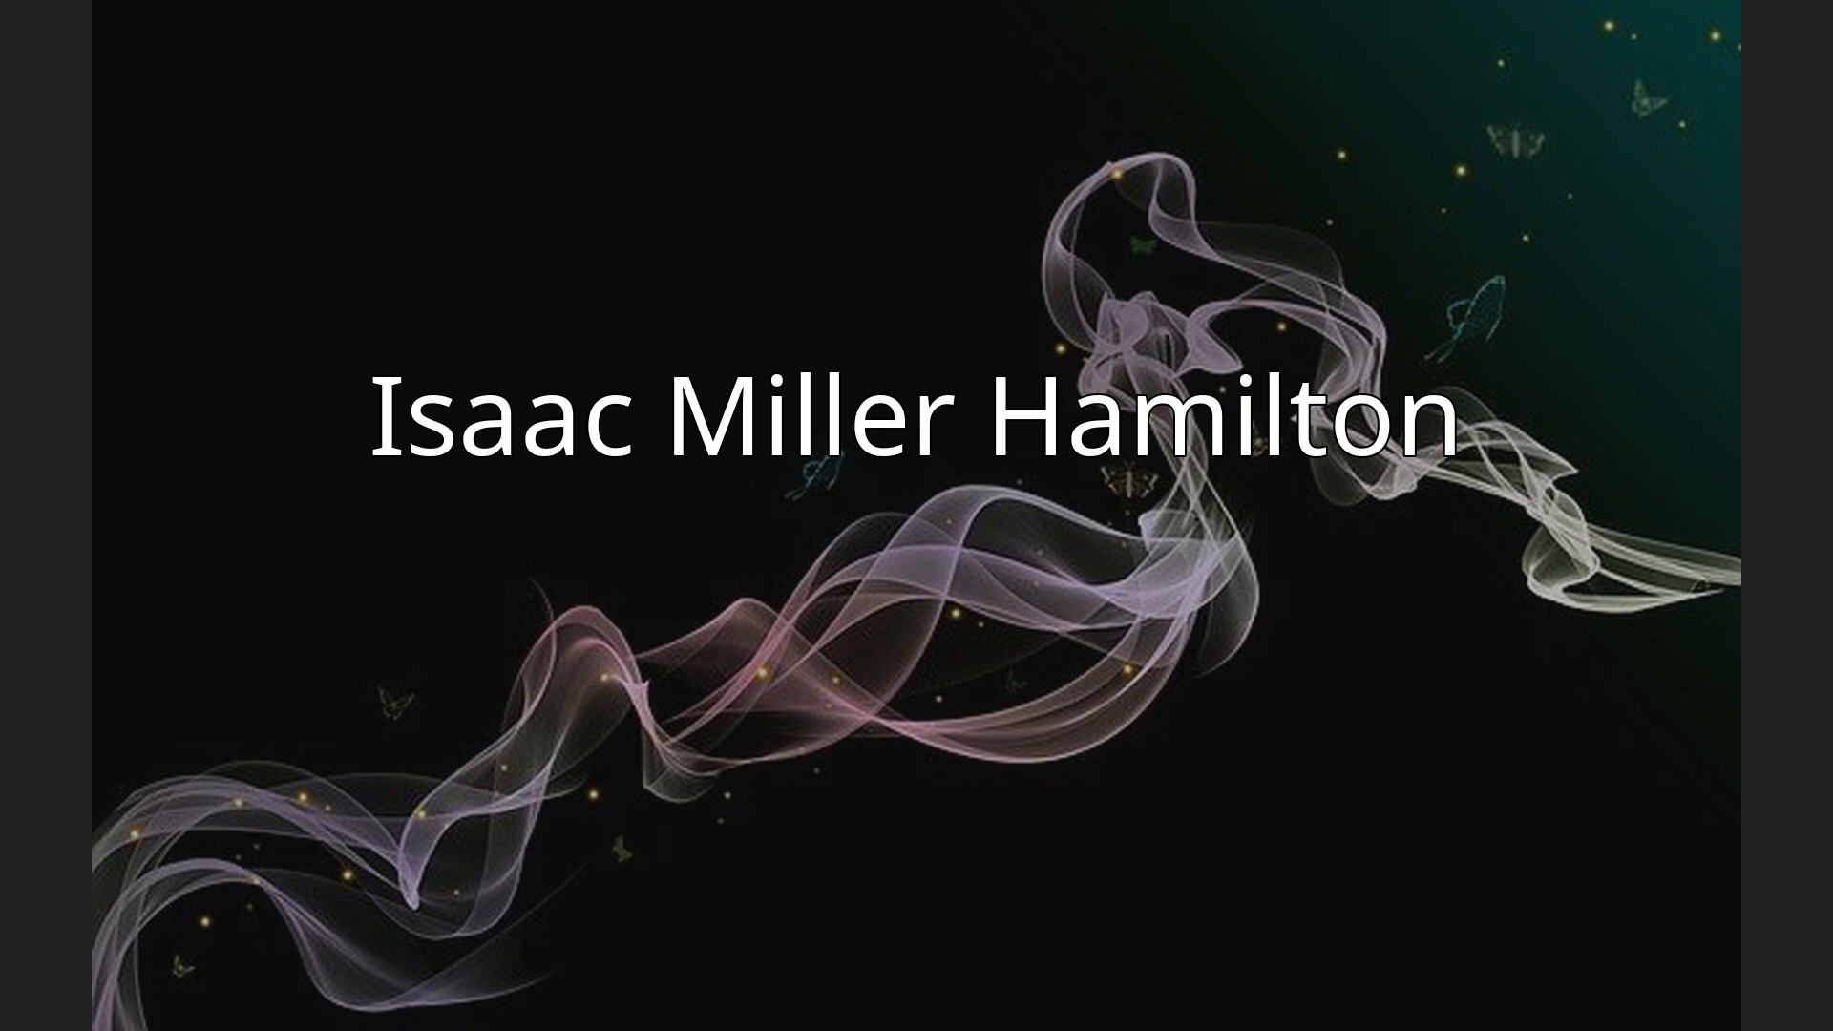
# - Advance the slideshow from the Isaac Miller Hamilton title slide to the Biography slide
pyautogui.press('Right')
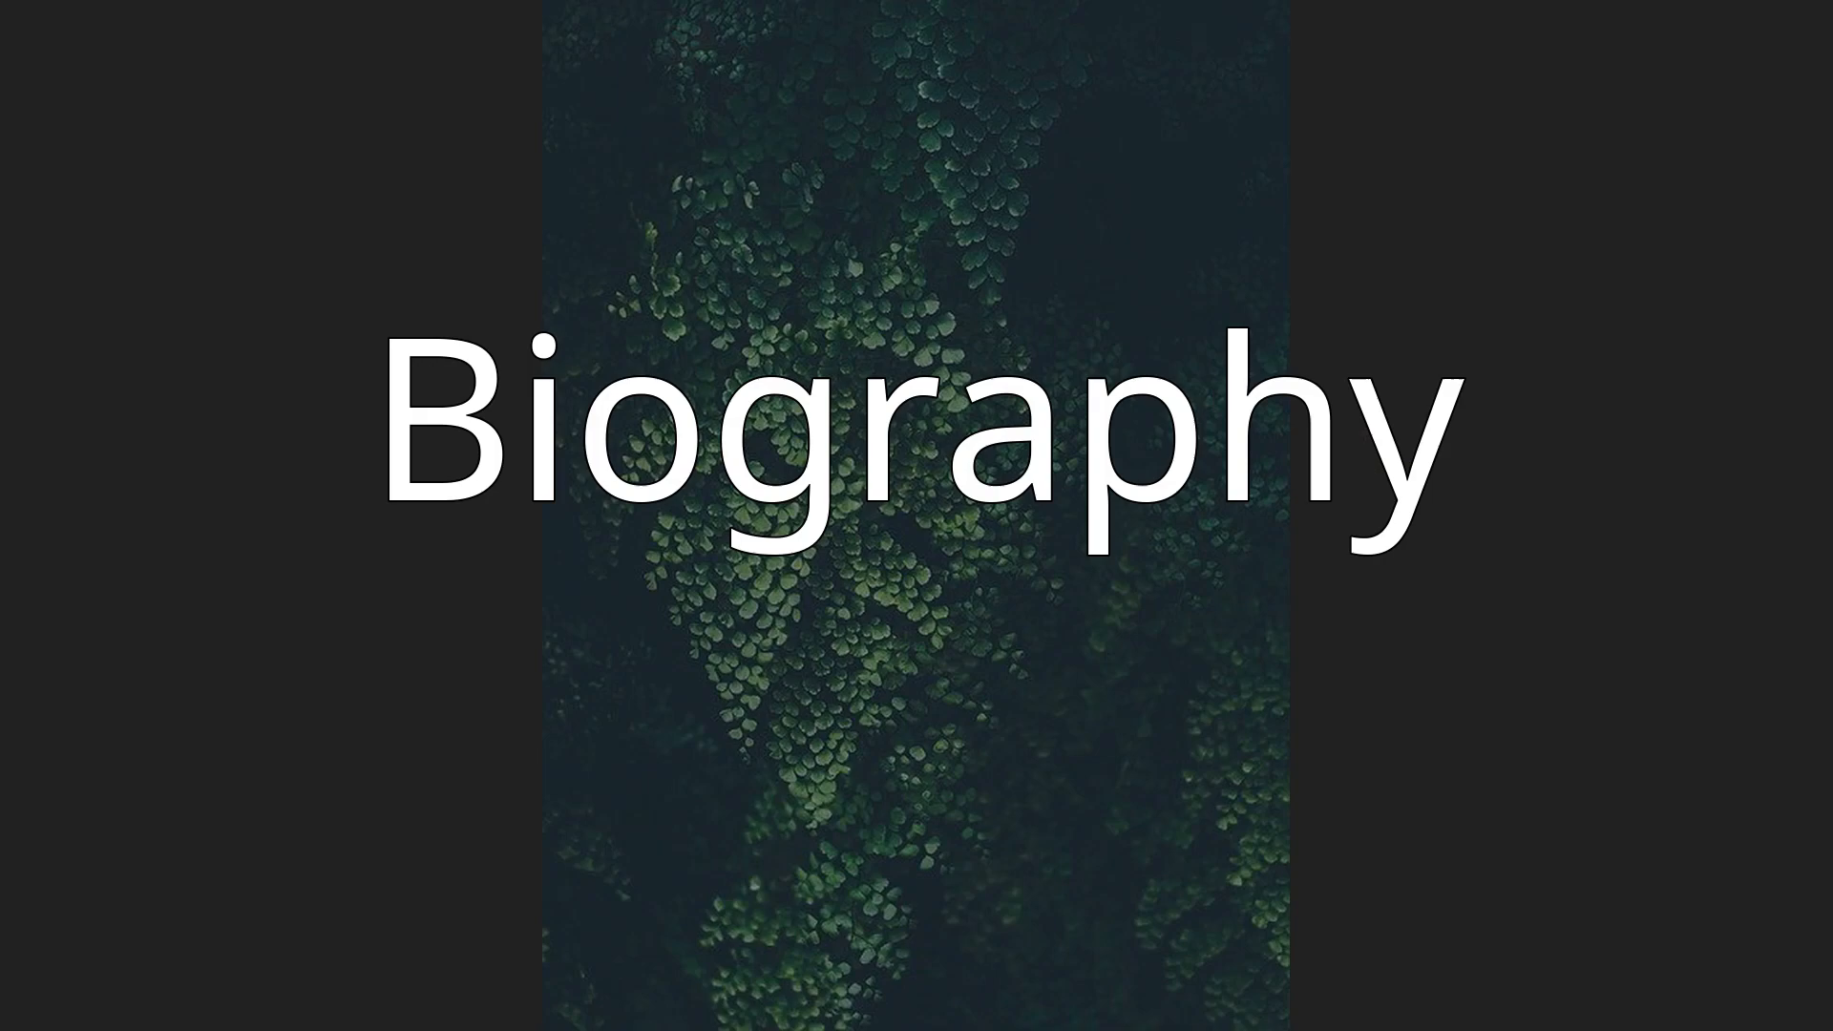